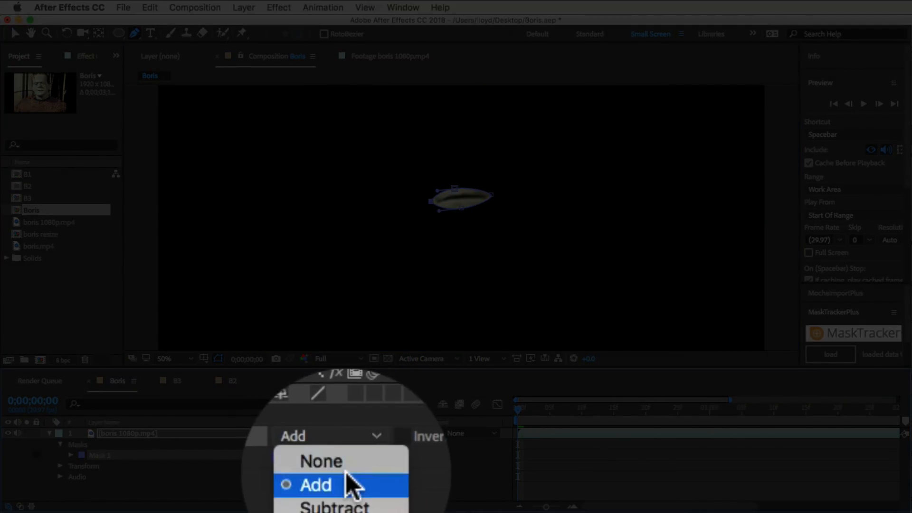
Step: Set Mask 1 mode from Add to None and track the mouth mask forward
click(320, 461)
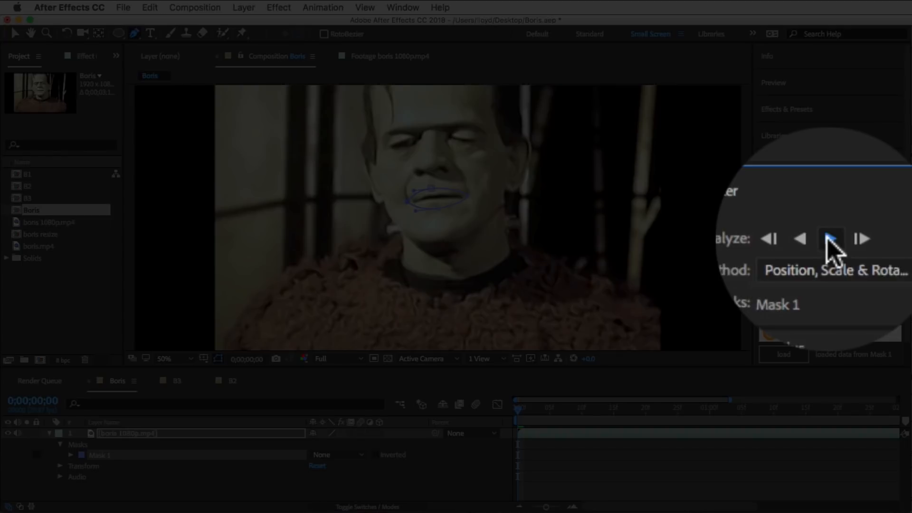
click(830, 238)
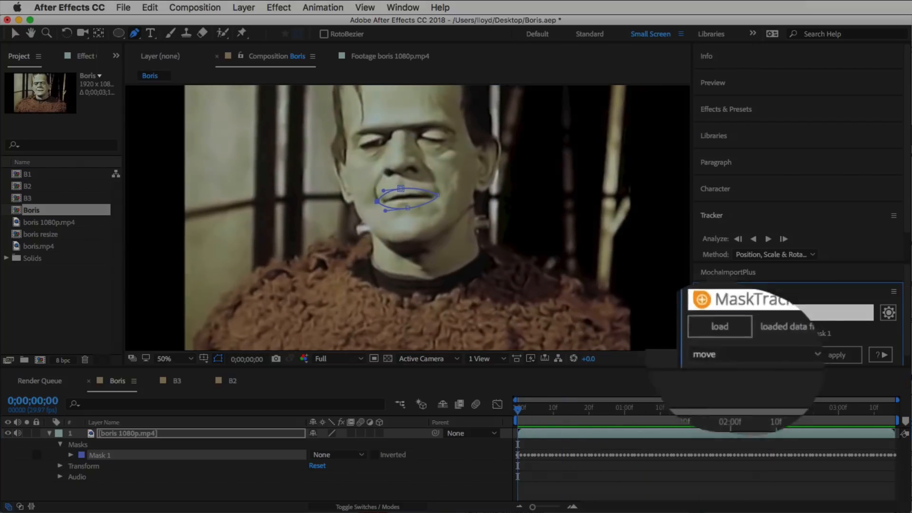
Step: In MaskTracker+, load the mask data, choose move, and apply it to a new adjustment layer
click(756, 353)
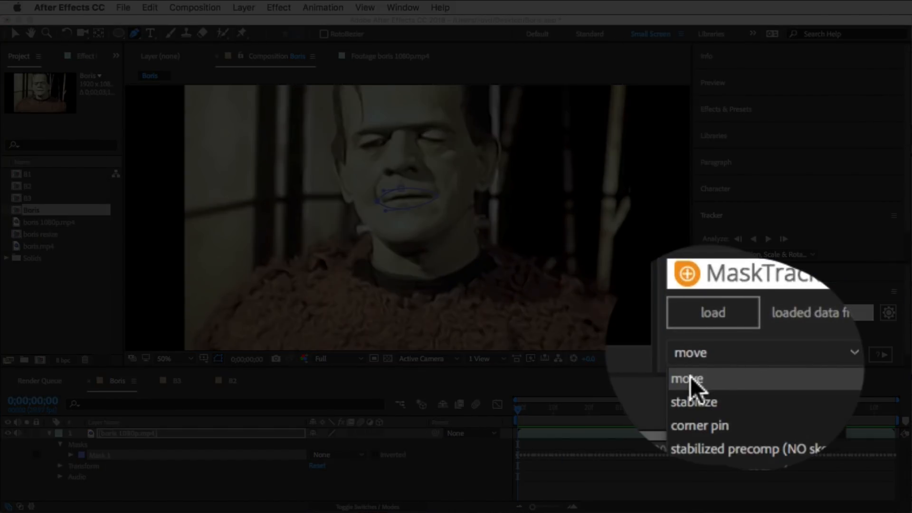
click(689, 379)
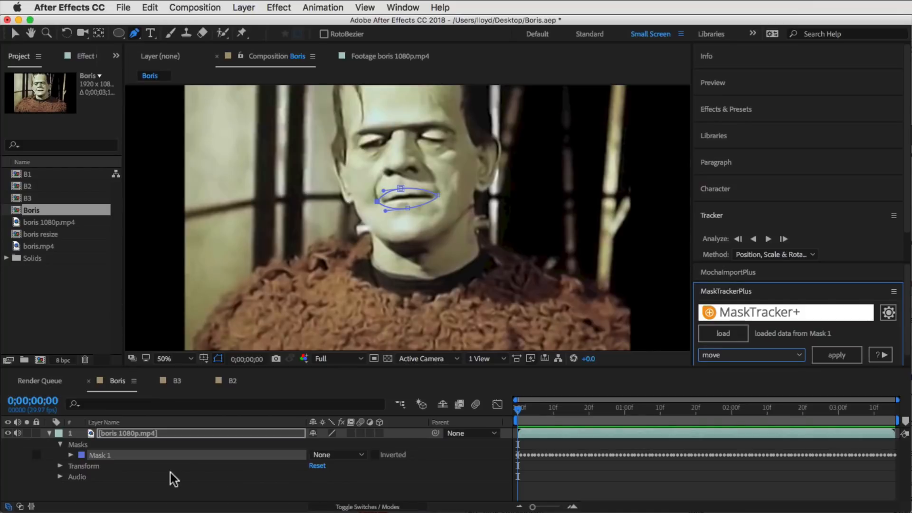
click(723, 333)
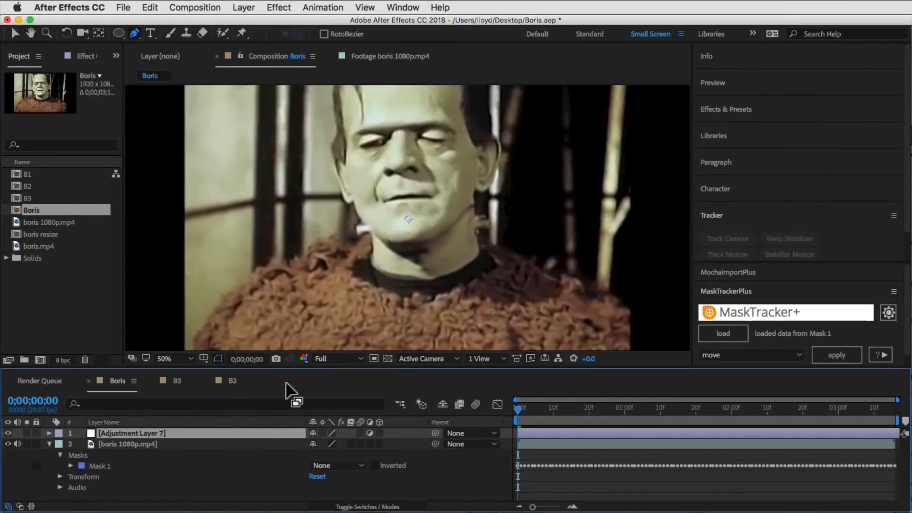
click(836, 355)
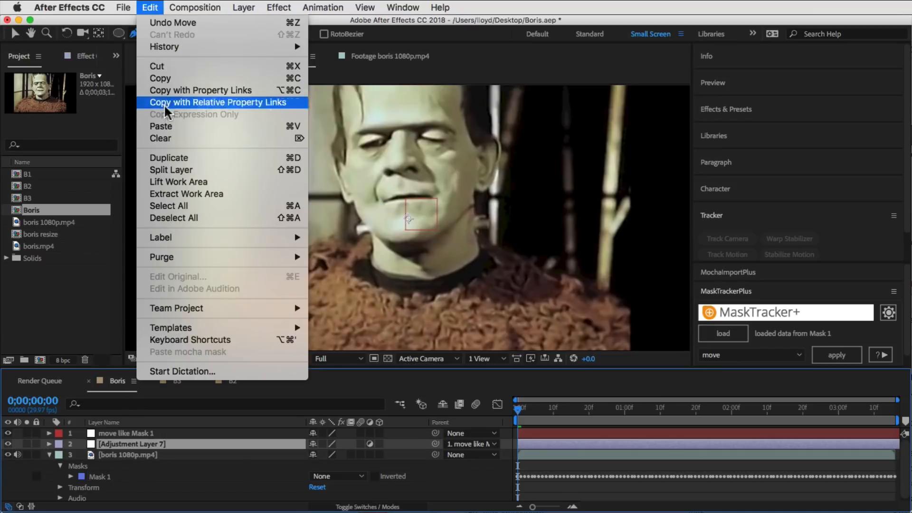
Step: Paste the mouth mask onto the adjustment layer, strip its path animation, and rename the masks
click(218, 103)
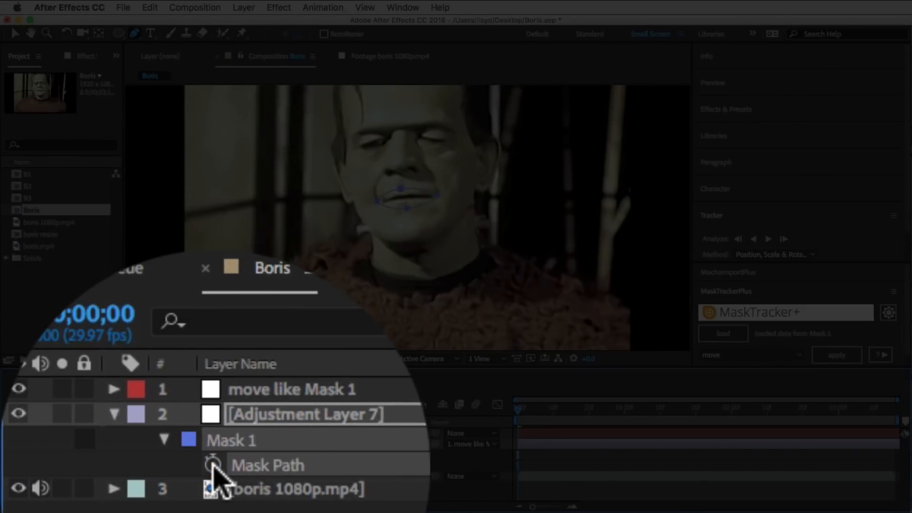
click(150, 7)
text(Distort)
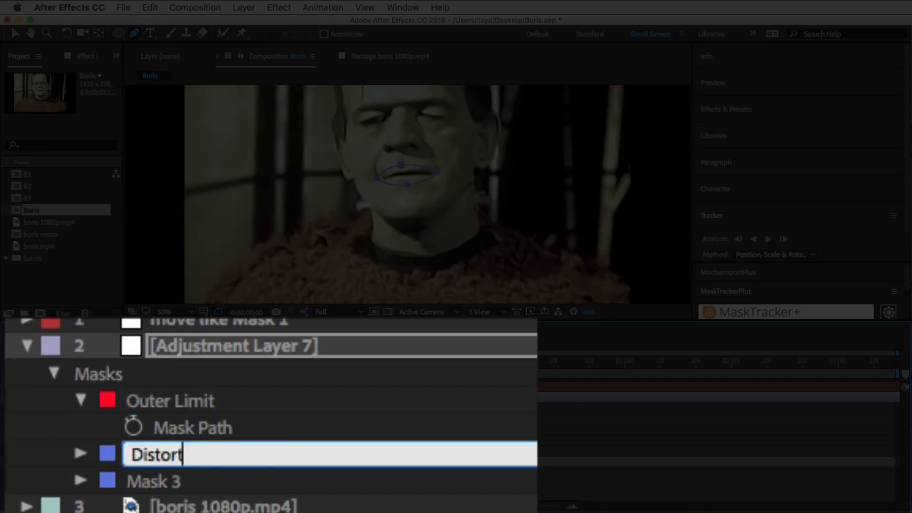
click(278, 7)
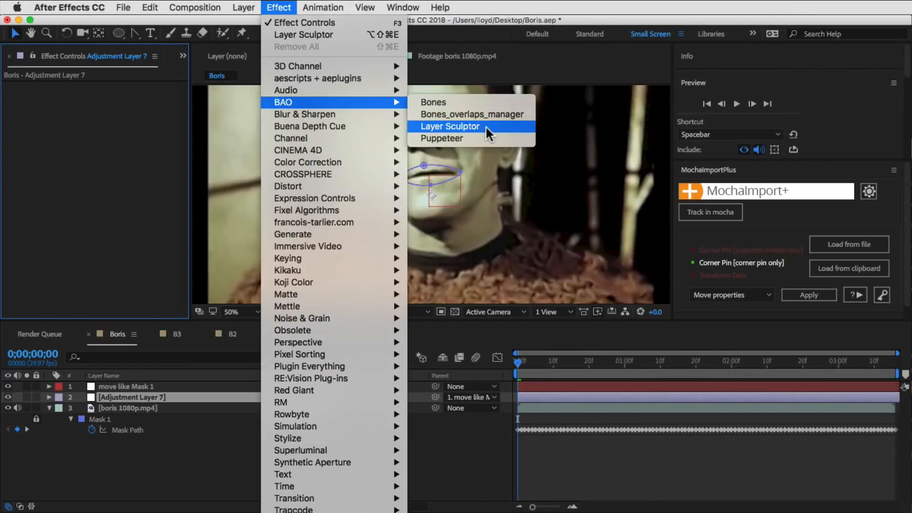
Step: Apply Effect > BAO > Layer Sculptor, recolour a mask, and show the effect settings
click(449, 127)
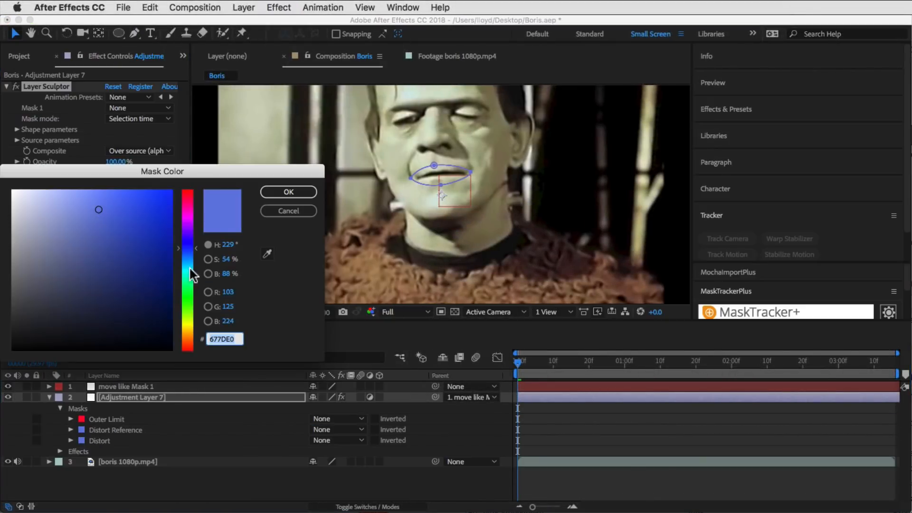
click(288, 191)
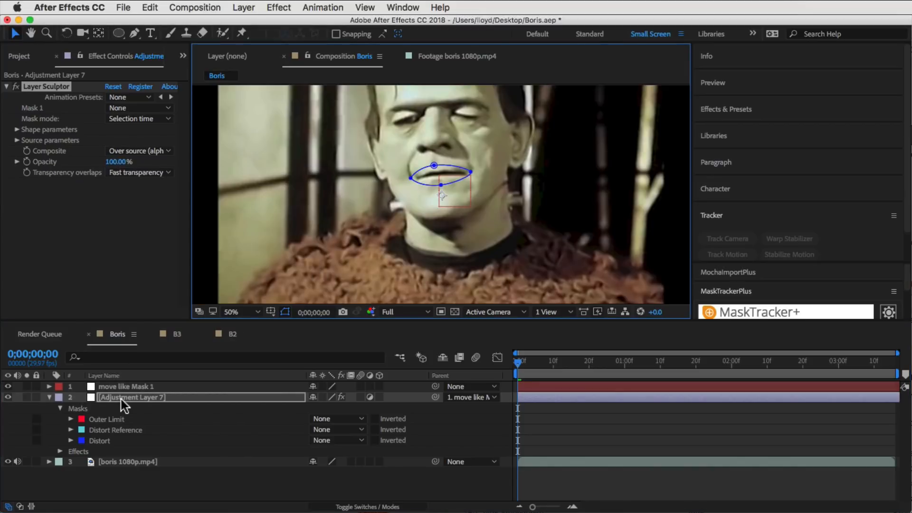
click(139, 108)
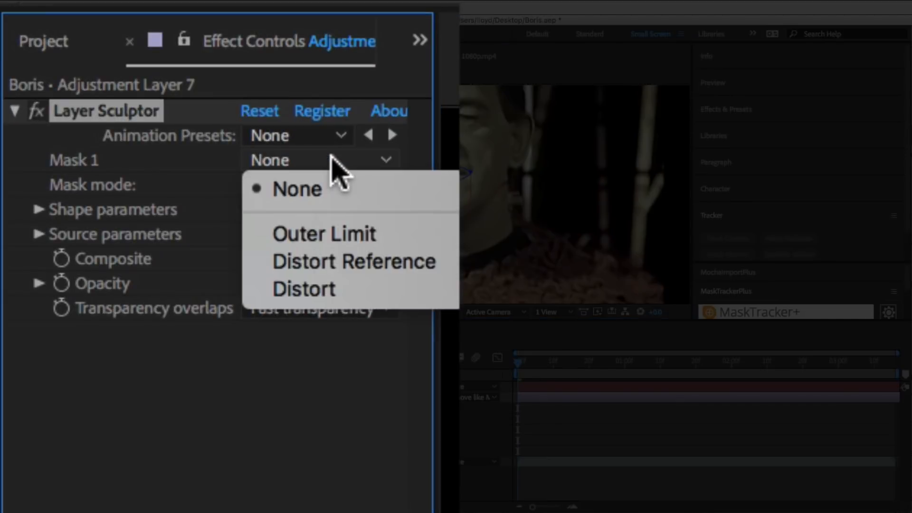
Step: Set Layer Sculptor: Mask 1 Outer Limit, Mask 2 Distort, Reference mask mode, Ref. mask 2 Distort Reference
click(324, 233)
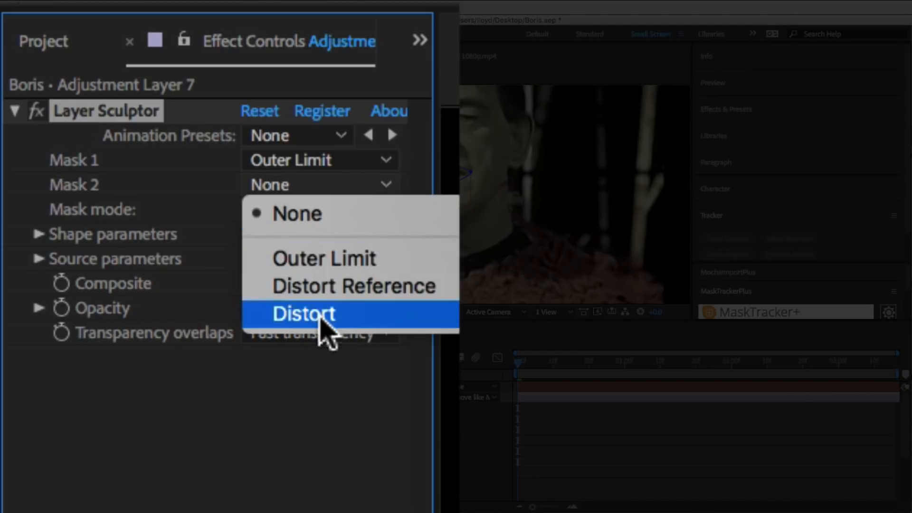
click(303, 313)
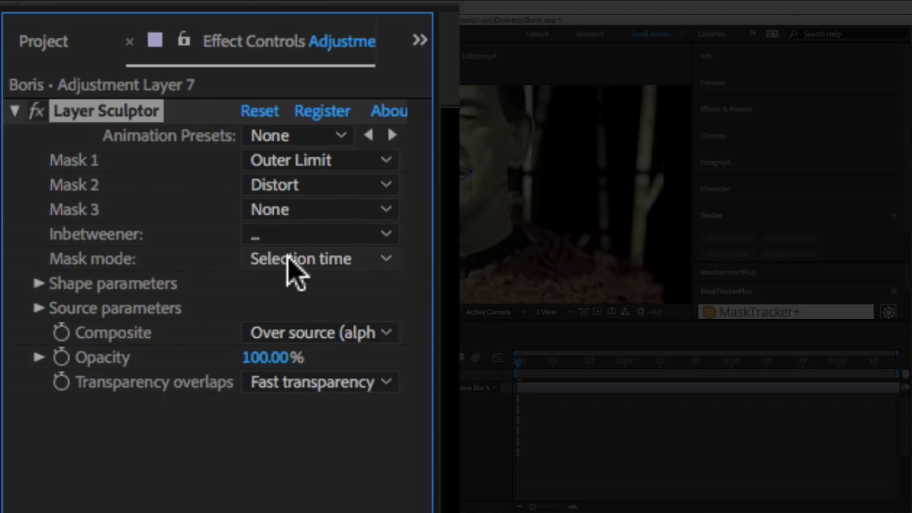
click(319, 258)
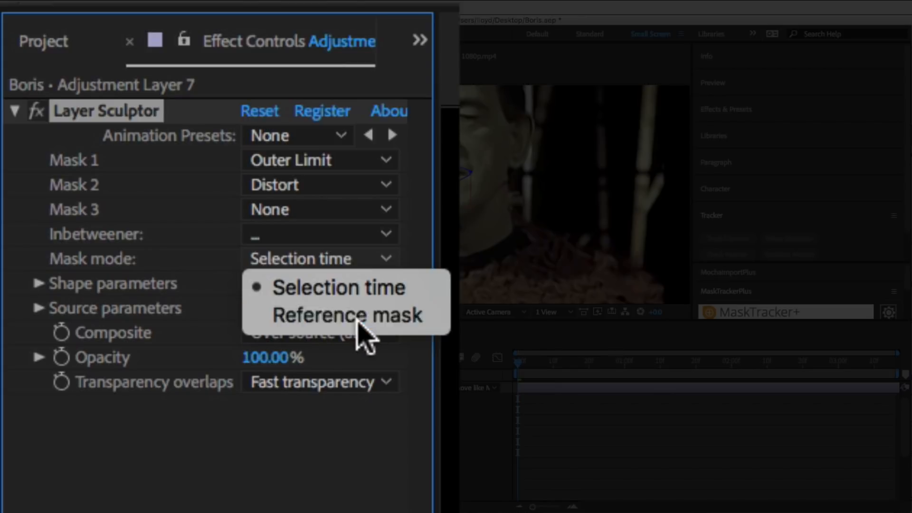
click(347, 314)
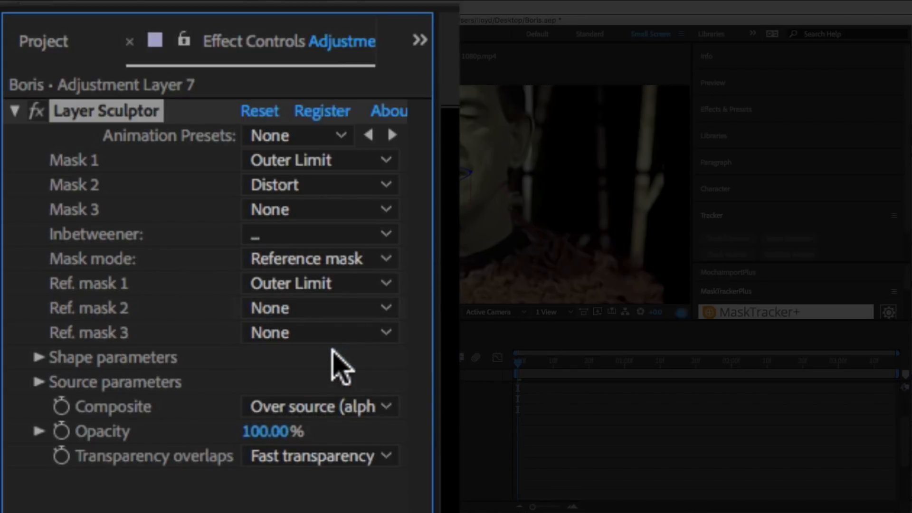
click(318, 307)
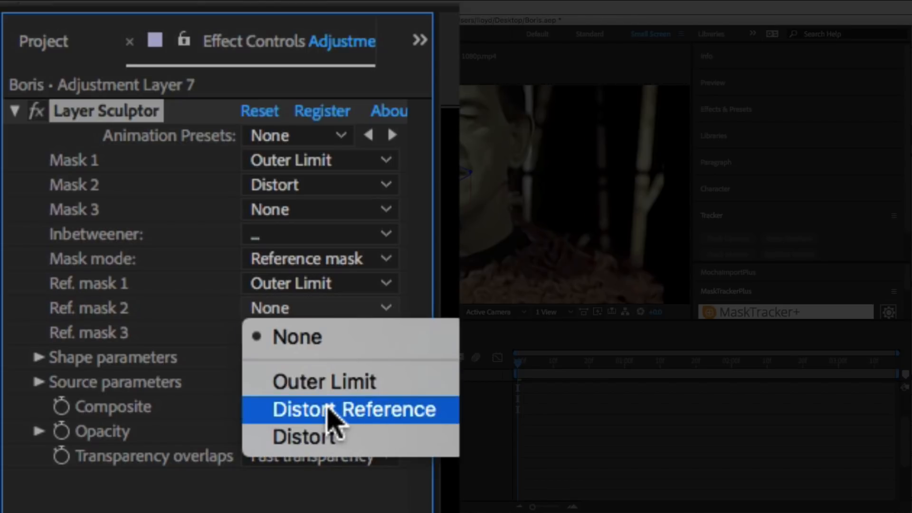
click(353, 409)
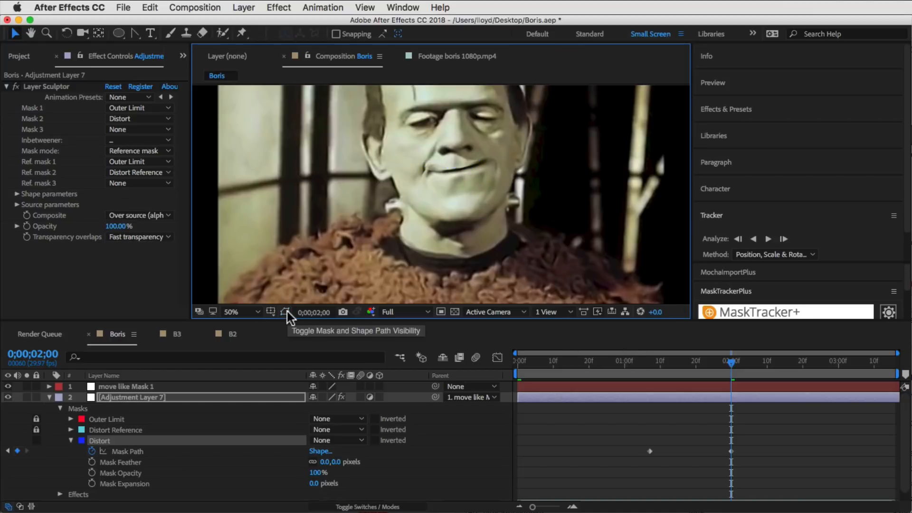
Step: Toggle off mask and shape path visibility to view the 2:00 smile
click(285, 311)
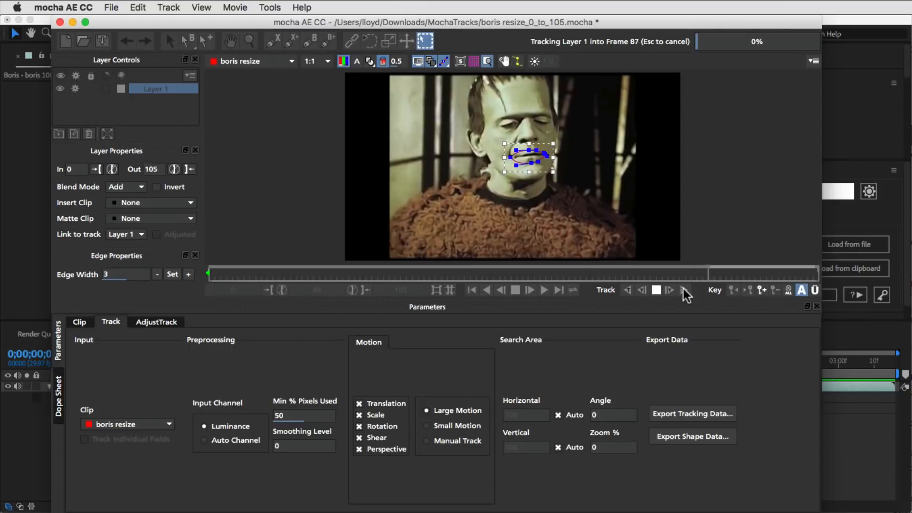
Step: Track the mouth layer forward in mocha and copy the tracking data to the clipboard
click(692, 414)
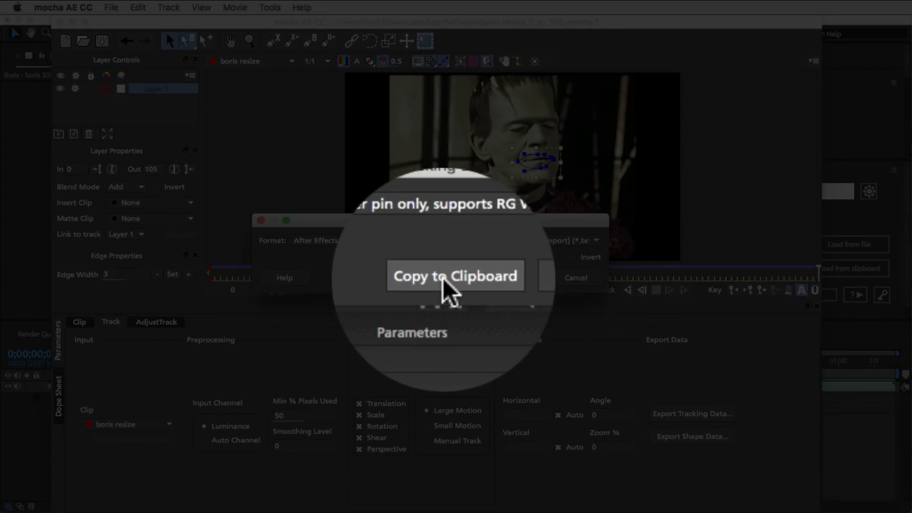
click(456, 275)
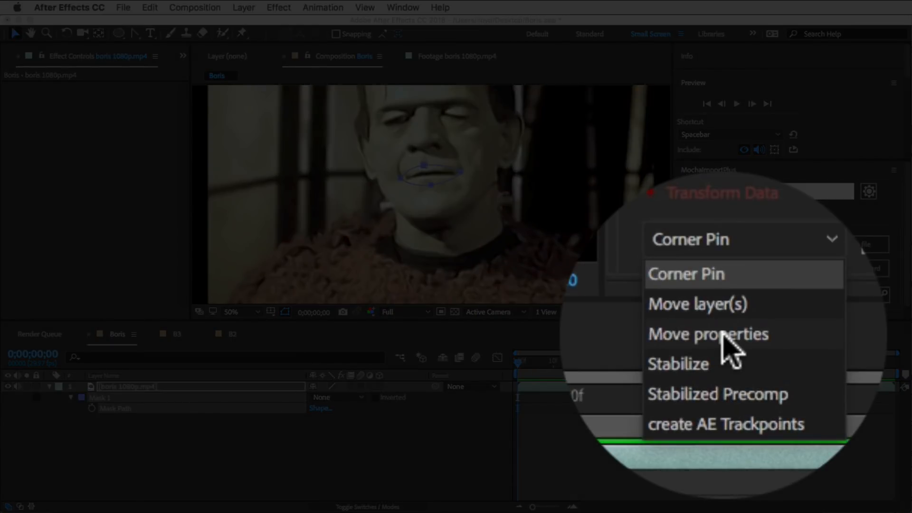
Step: In MochaImport+, apply the track as Position keyframes to a new adjustment layer
click(708, 333)
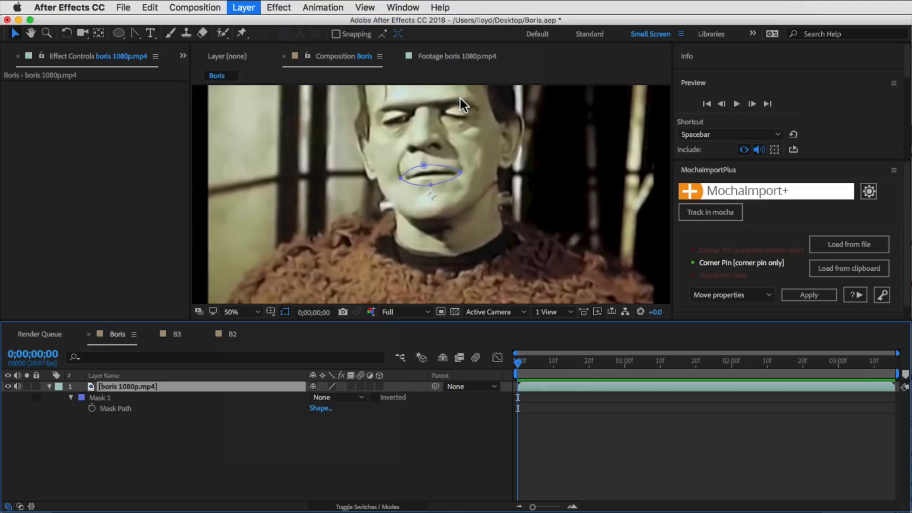
click(243, 8)
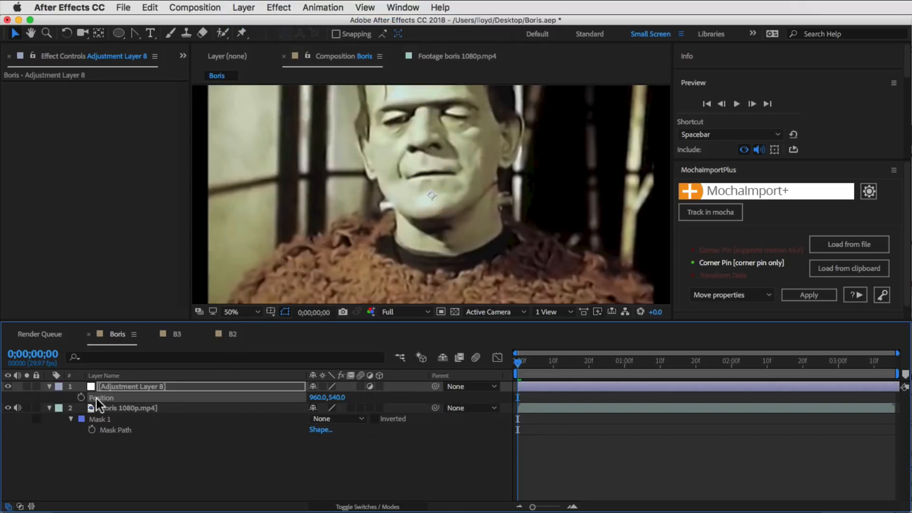
click(808, 295)
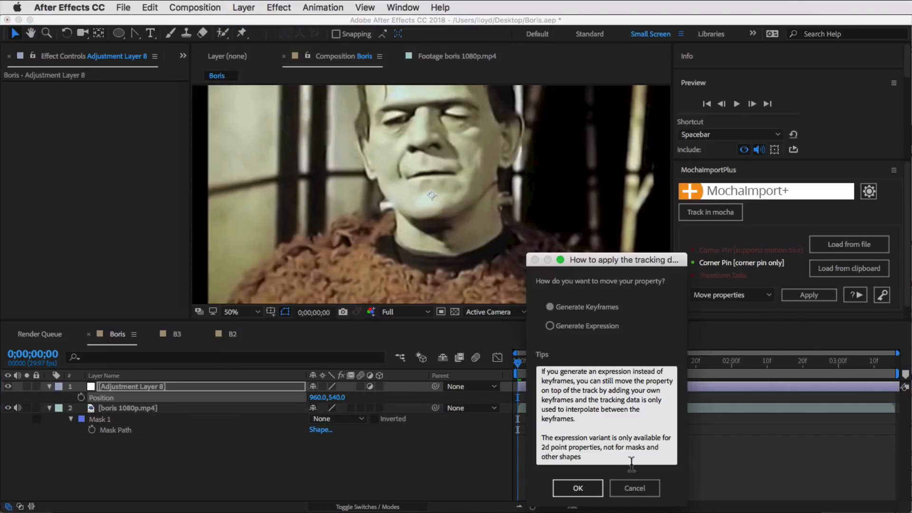
click(576, 487)
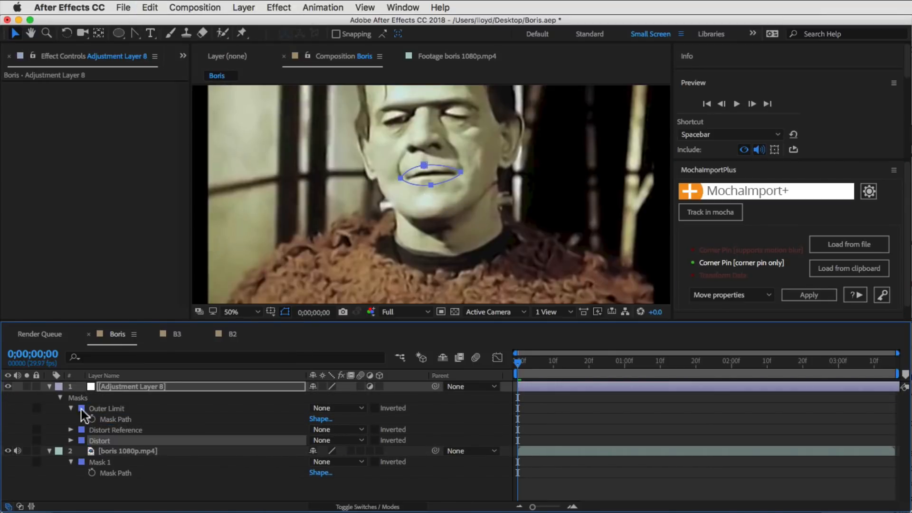
Step: Colour the Outer Limit mask red and open Layer Sculptor's Mask 1 choices
click(106, 407)
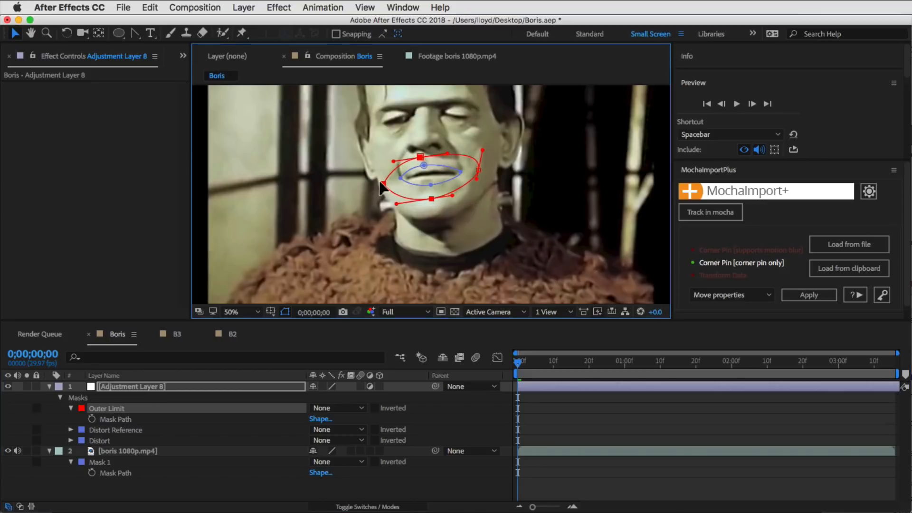
click(139, 108)
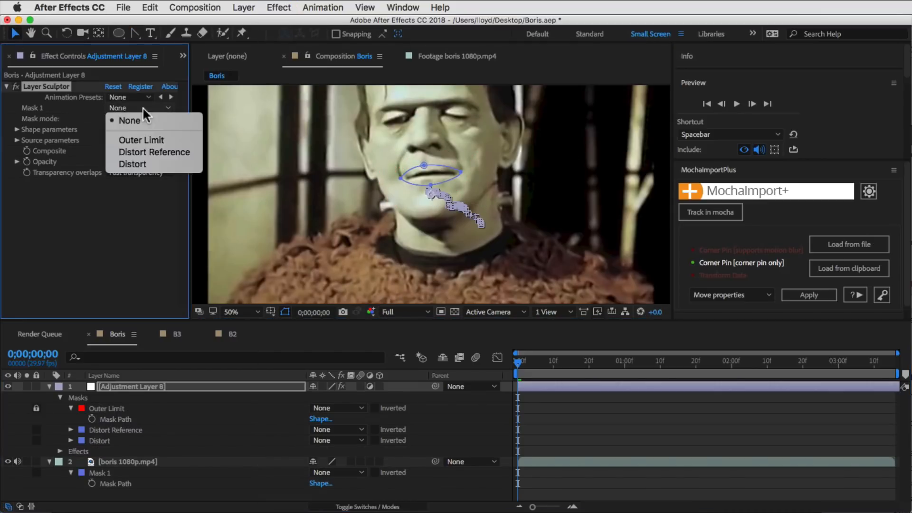